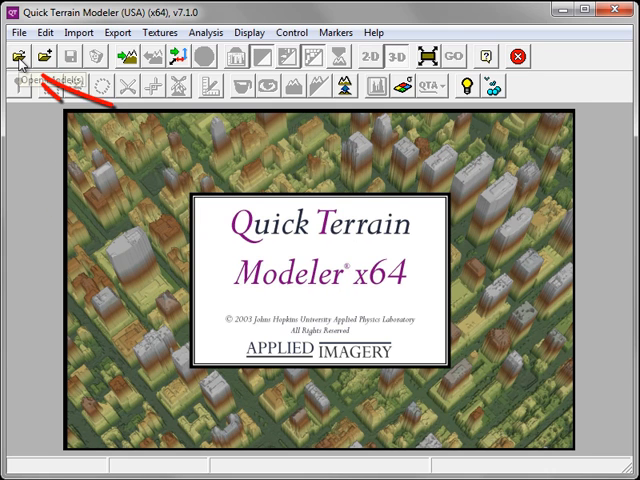
# Begin an Import Model Data job with LAS input, QTA model format and proxy-mode access on.
pyautogui.click(20, 56)
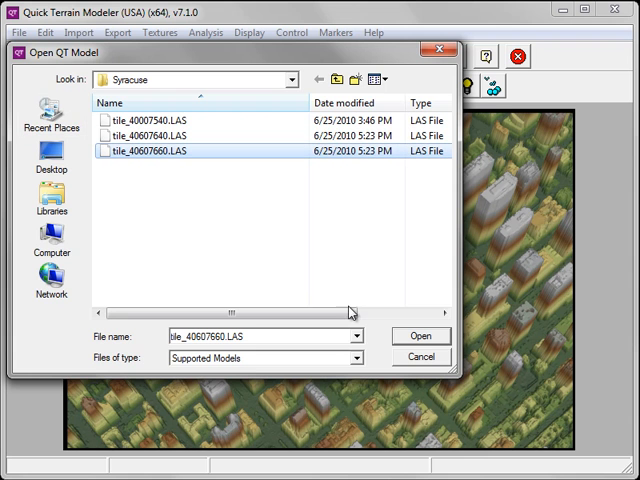
pyautogui.click(420, 336)
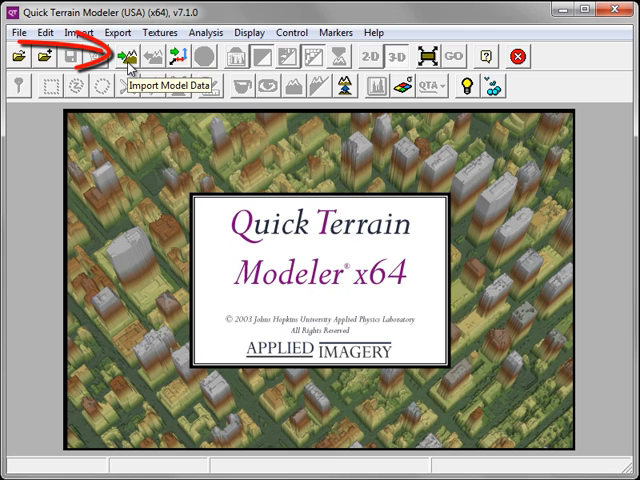
pyautogui.click(128, 56)
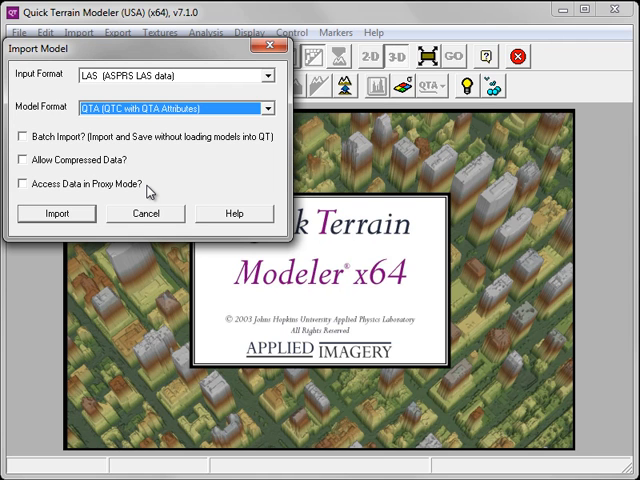
pyautogui.click(24, 184)
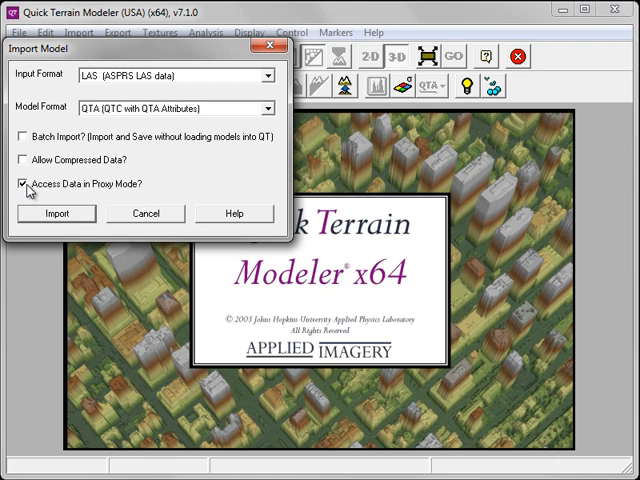
# Review a tile's Decimation/Crop Options, then restart the import without proxy mode.
pyautogui.click(56, 212)
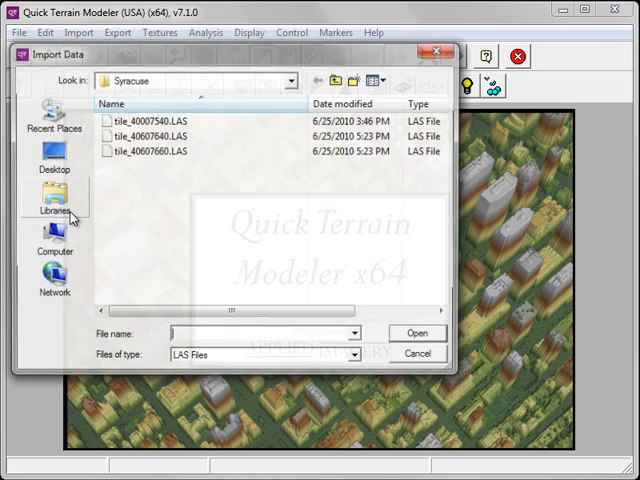
pyautogui.click(150, 152)
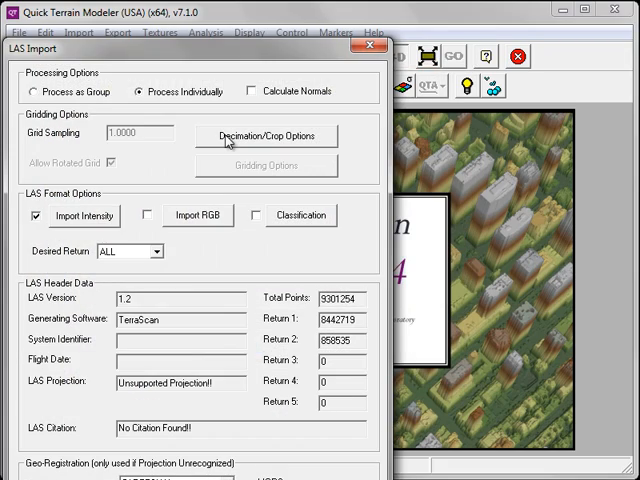
pyautogui.click(264, 136)
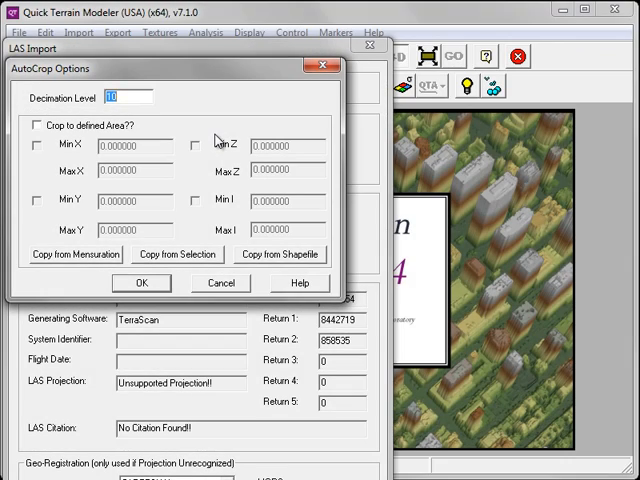
pyautogui.click(140, 284)
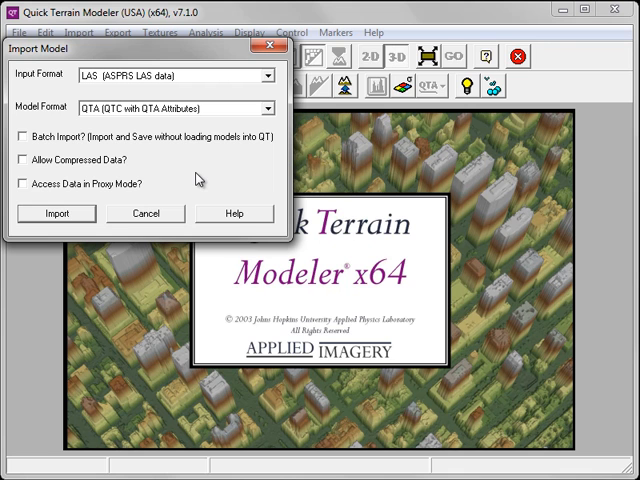
pyautogui.click(56, 212)
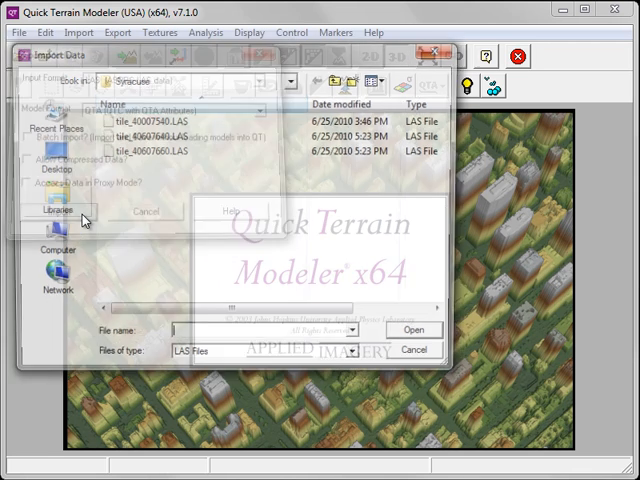
# Choose tile_40607660.LAS and set its import to Process Individually.
pyautogui.click(156, 150)
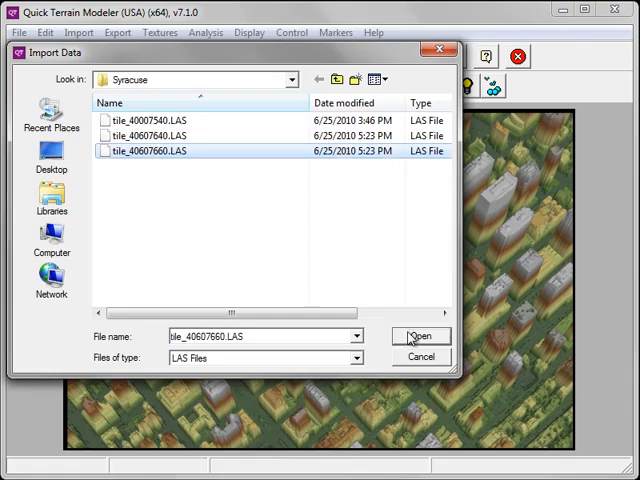
pyautogui.click(420, 336)
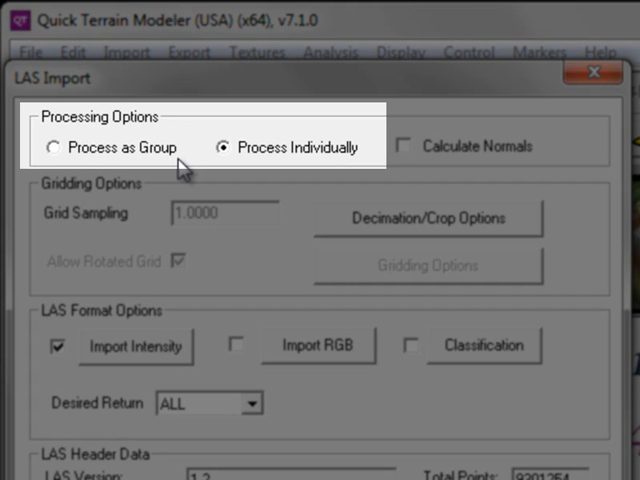
pyautogui.click(60, 148)
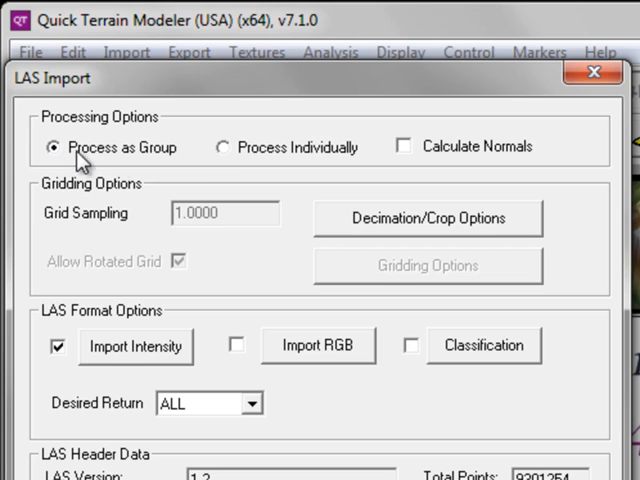
pyautogui.click(222, 148)
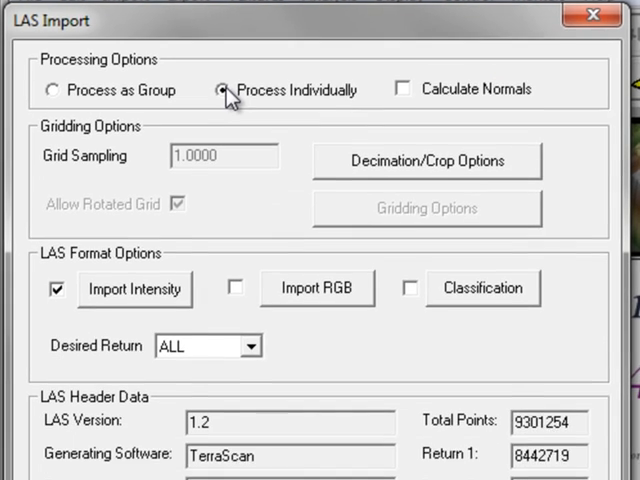
pyautogui.scroll(-3)
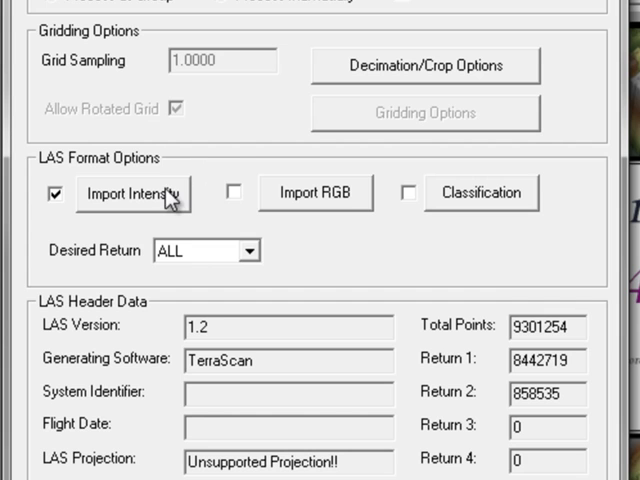
pyautogui.click(132, 192)
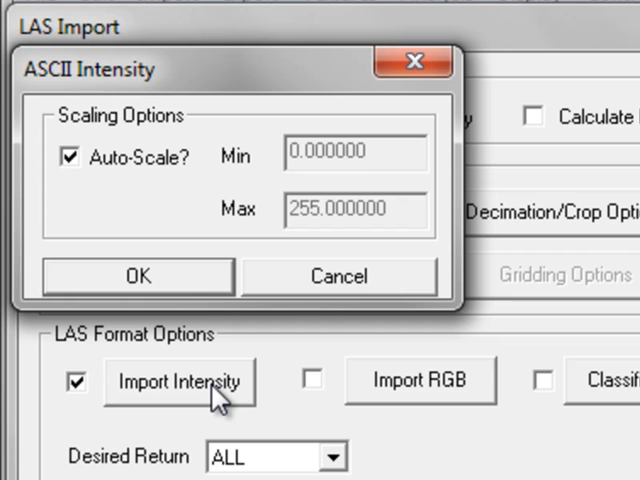
pyautogui.click(68, 156)
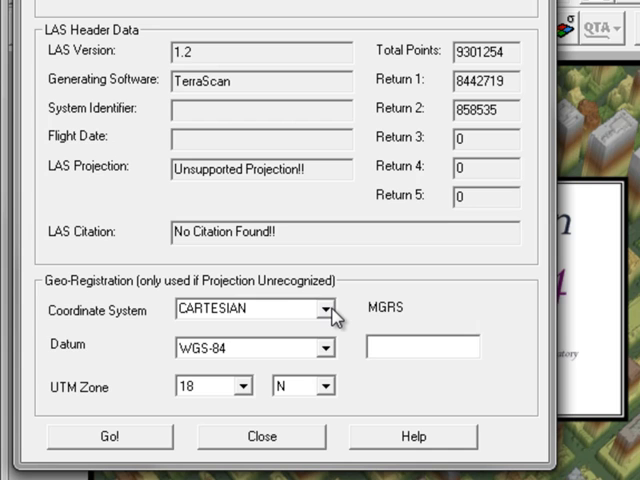
# Geo-register to UTM, WGS-84 zone 18 N, and run the import with Go!
pyautogui.click(324, 308)
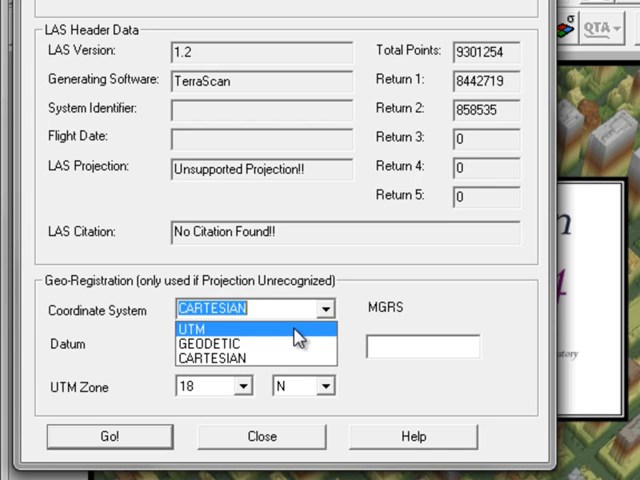
pyautogui.click(190, 328)
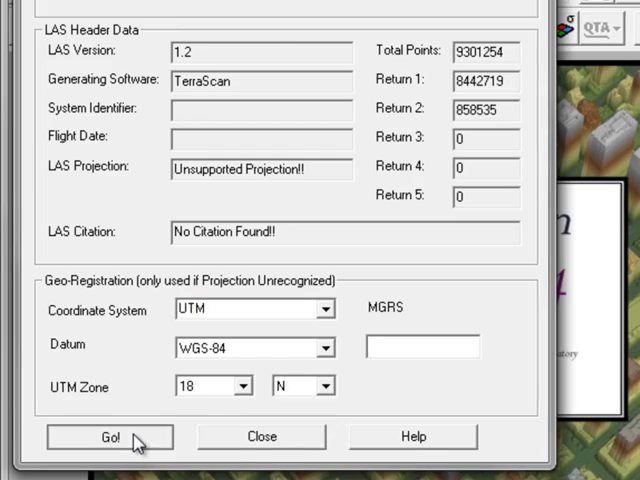
pyautogui.click(108, 436)
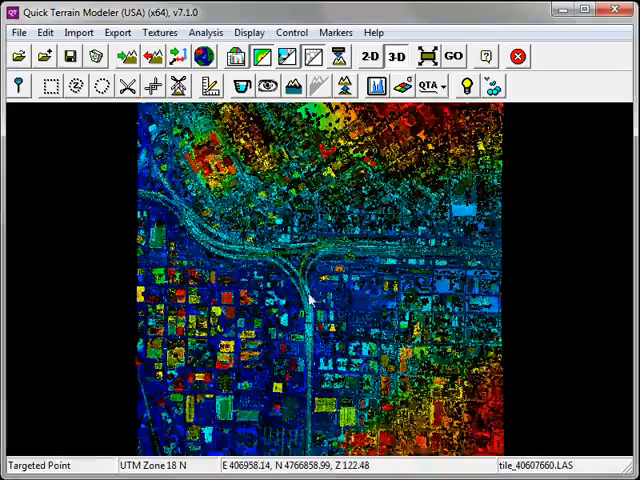
# Orbit the loaded tile into an oblique 3D view of the highway interchange.
pyautogui.moveTo(320, 300); pyautogui.dragTo(320, 240)
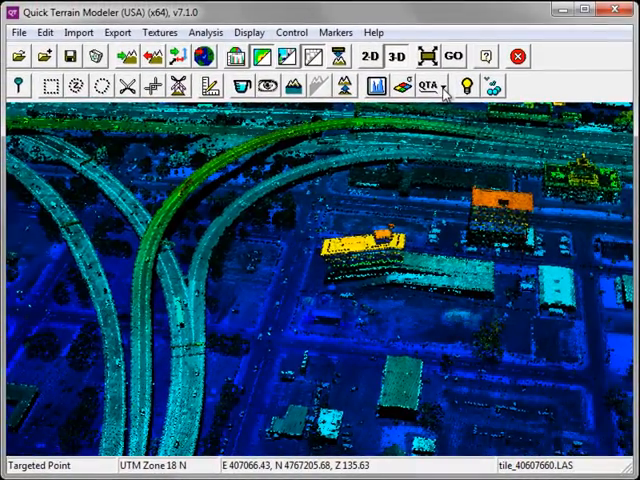
# Color the QTA points by Classification, then First/Last/IM, then Return Number.
pyautogui.click(432, 84)
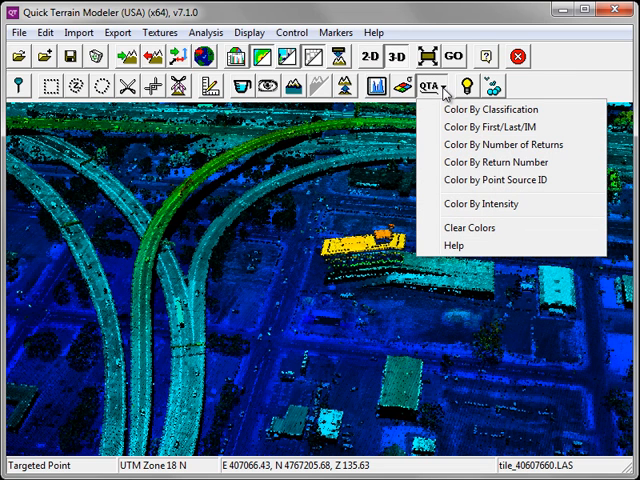
pyautogui.moveTo(446, 94)
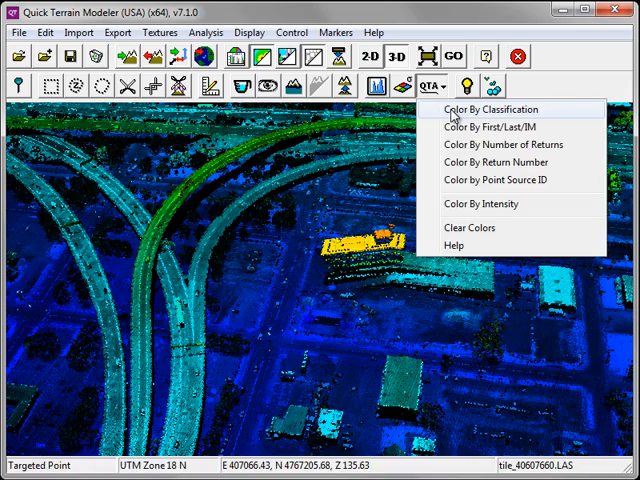
pyautogui.click(484, 108)
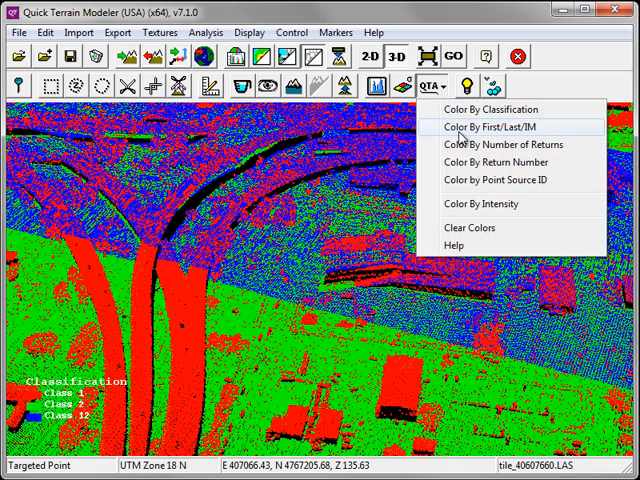
pyautogui.click(490, 126)
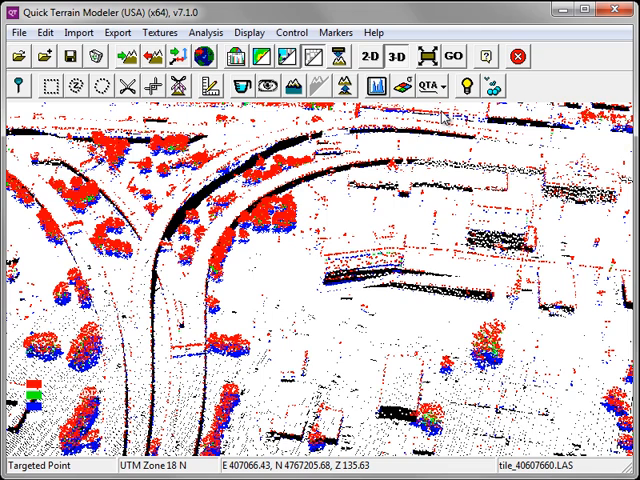
pyautogui.click(424, 84)
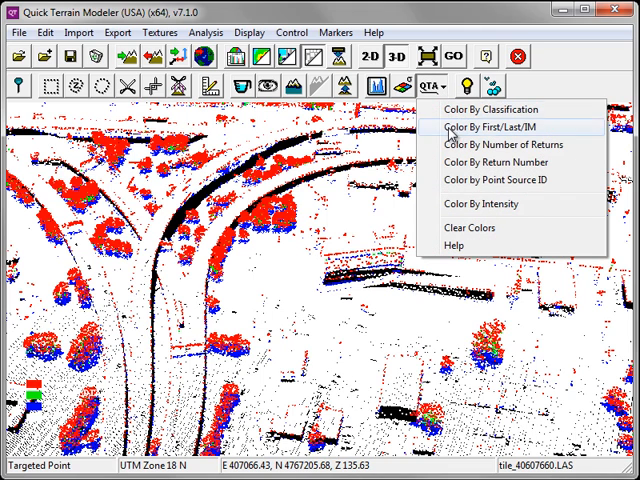
pyautogui.click(490, 128)
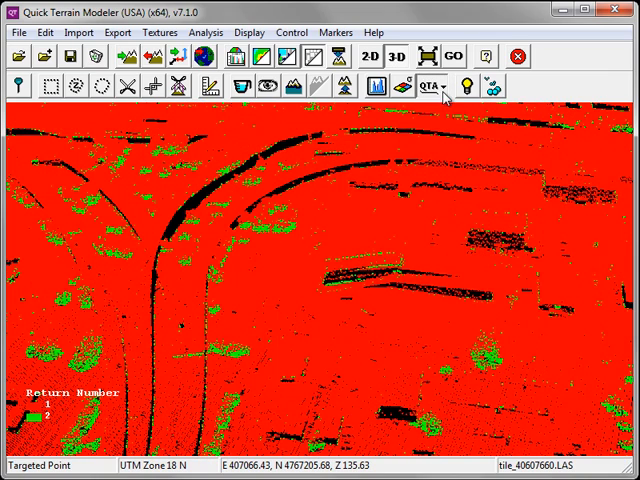
pyautogui.click(430, 86)
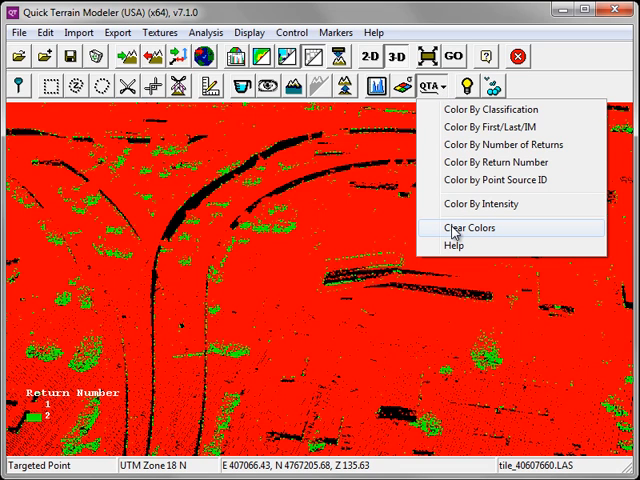
# Clear the attribute colors from the model via the QTA dropdown.
pyautogui.click(472, 228)
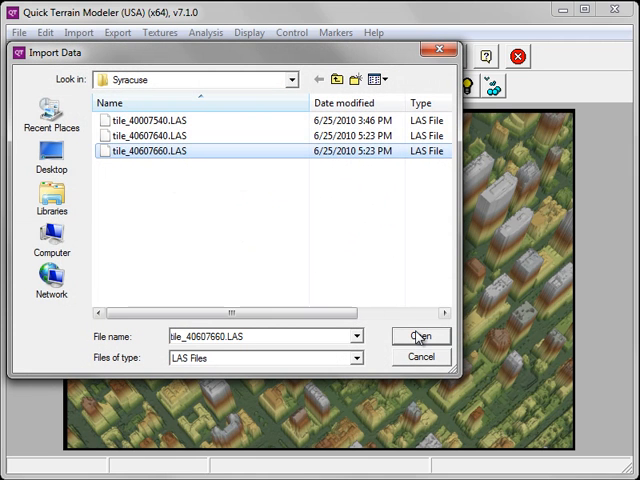
# Filter the tile's import to classification 2 (ASPRS Ground) points only.
pyautogui.click(420, 336)
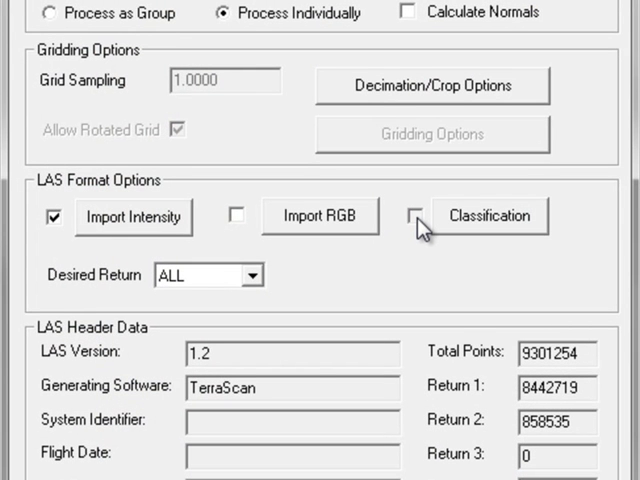
pyautogui.click(416, 216)
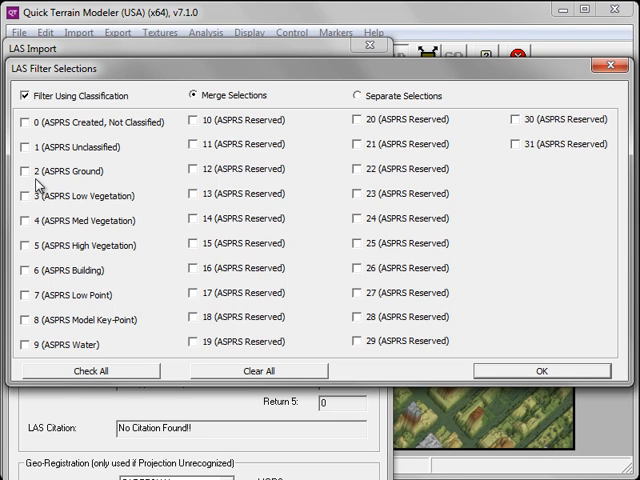
pyautogui.click(22, 172)
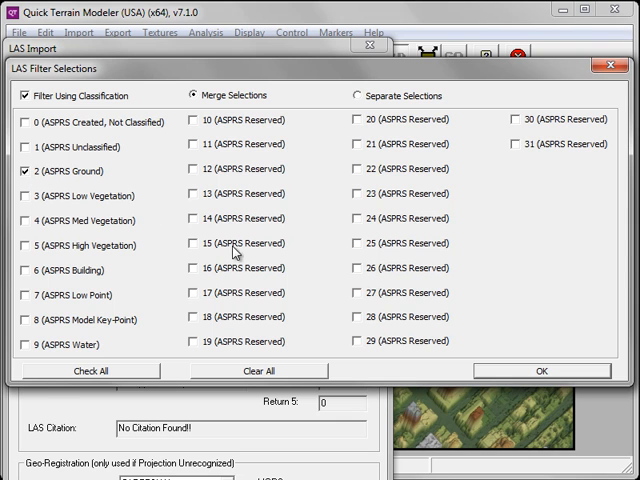
pyautogui.click(540, 370)
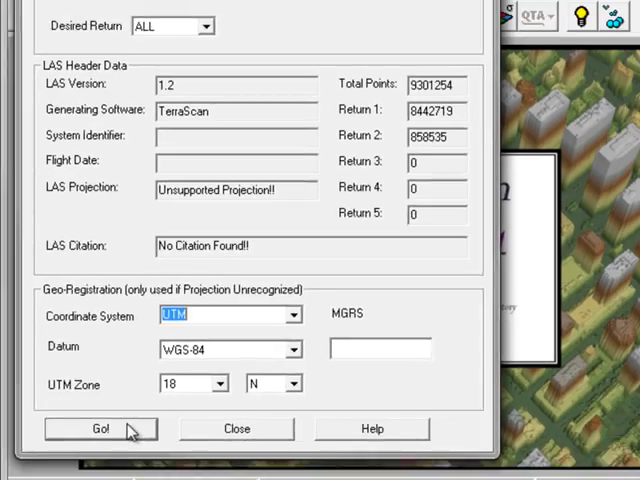
# Build the ground-only height model with Go! and orbit it to inspect.
pyautogui.click(100, 428)
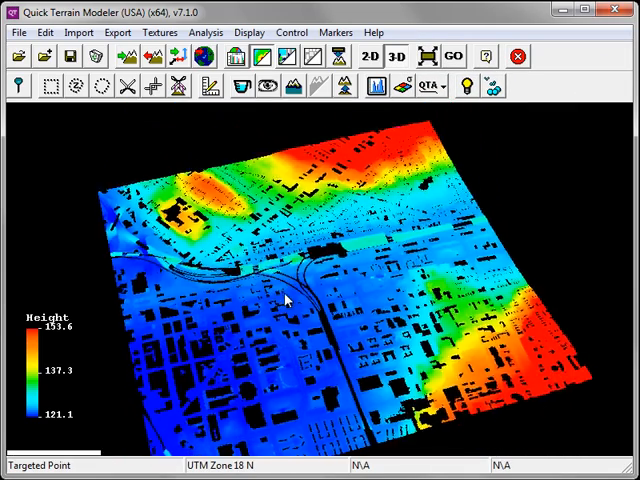
pyautogui.moveTo(290, 300); pyautogui.dragTo(298, 312)
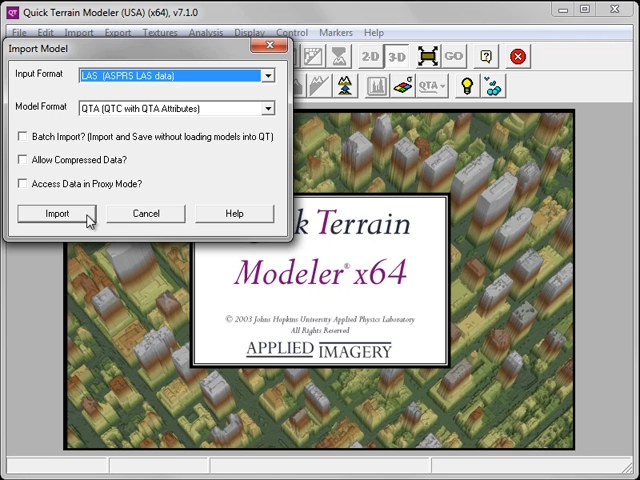
# Import tiles 40607660 and 40607640 as a group in UTM and build the mosaic with Go!
pyautogui.click(56, 212)
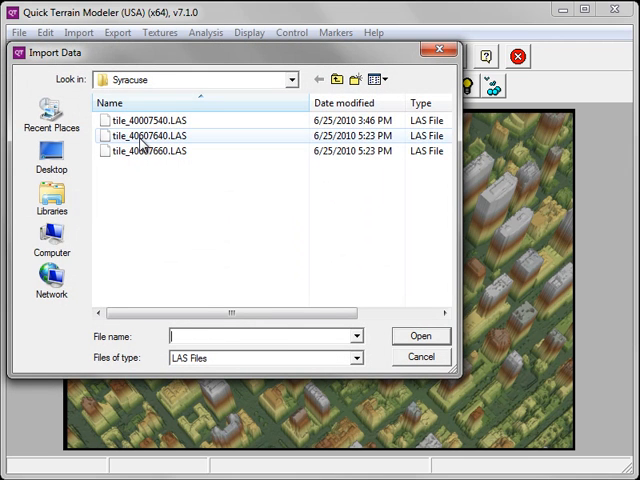
pyautogui.click(148, 152)
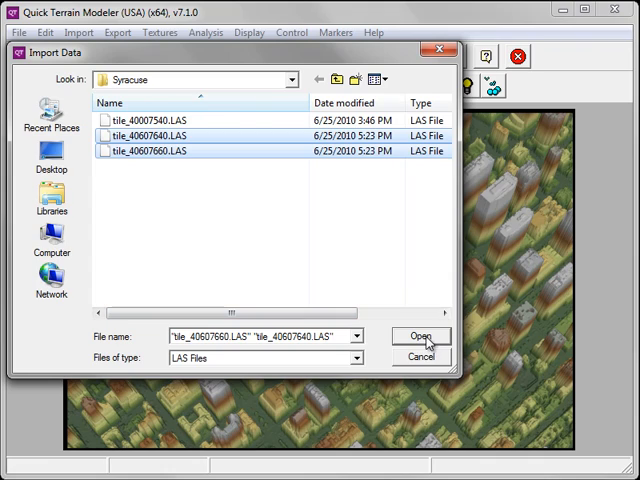
pyautogui.click(420, 336)
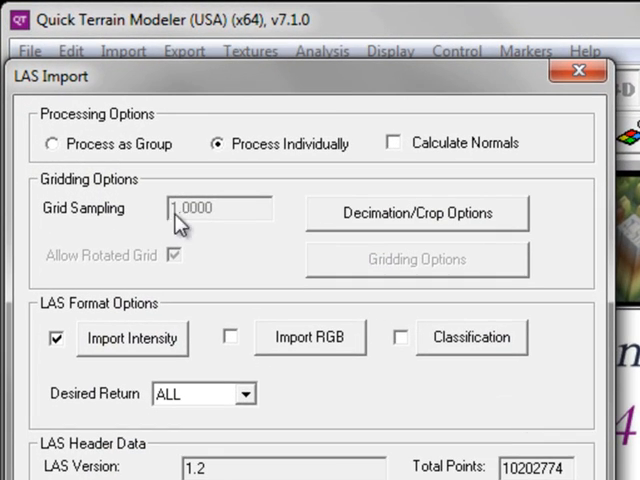
pyautogui.click(52, 144)
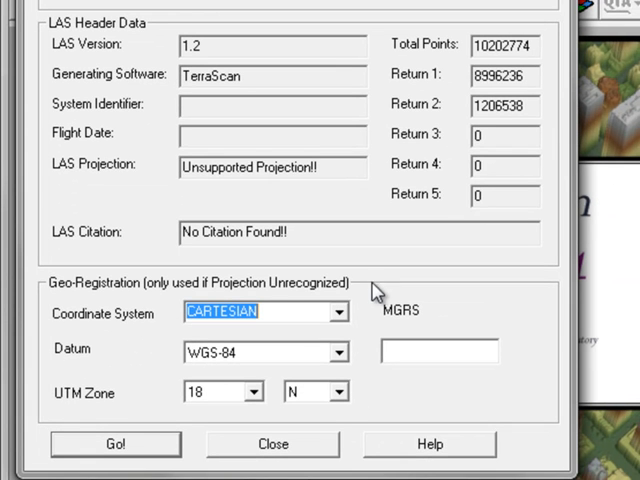
pyautogui.click(340, 312)
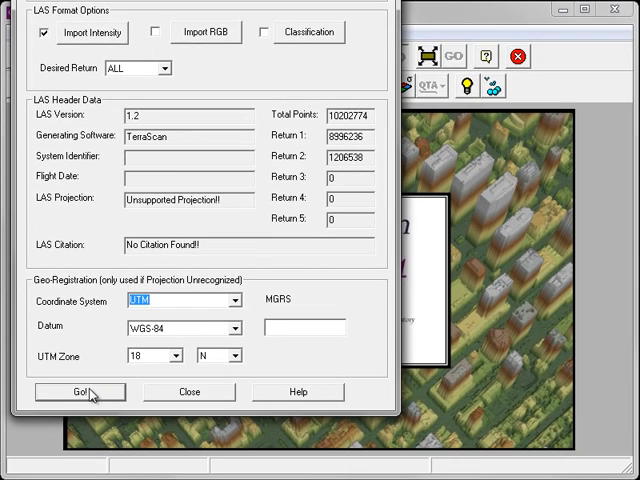
pyautogui.click(78, 392)
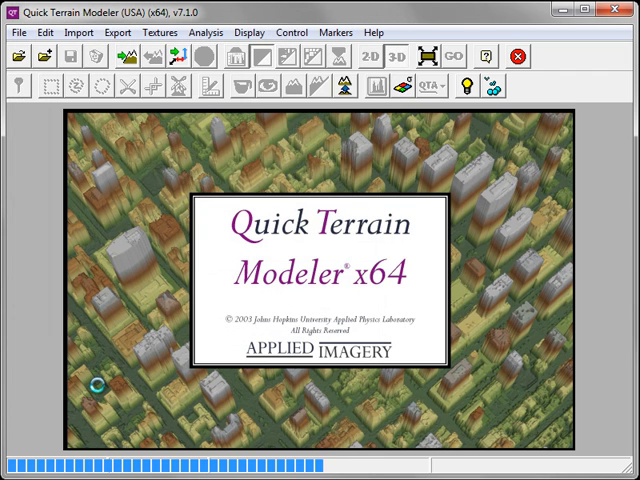